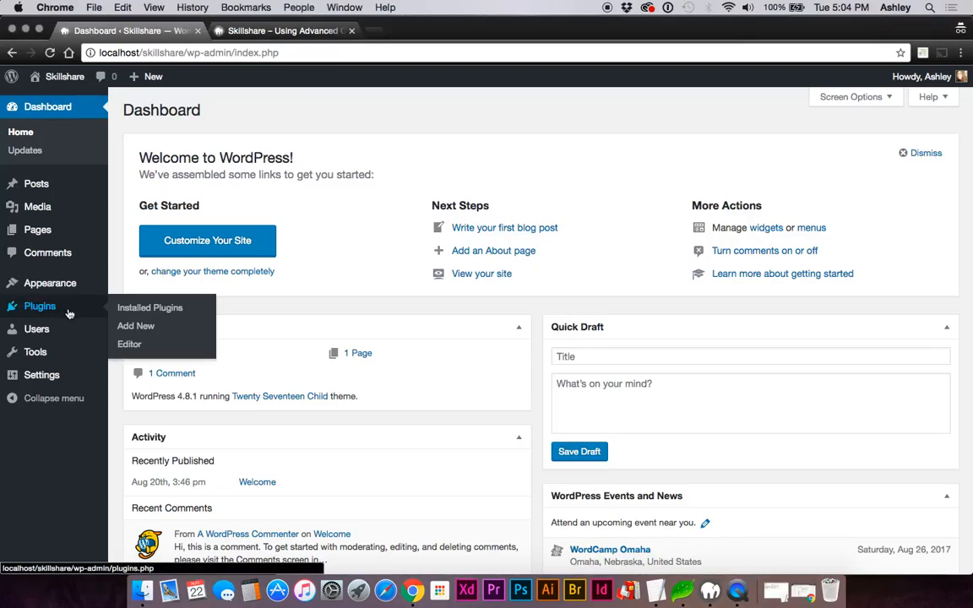
Go from Installed Plugins to the Add Plugins page showing featured plugins.
click(149, 307)
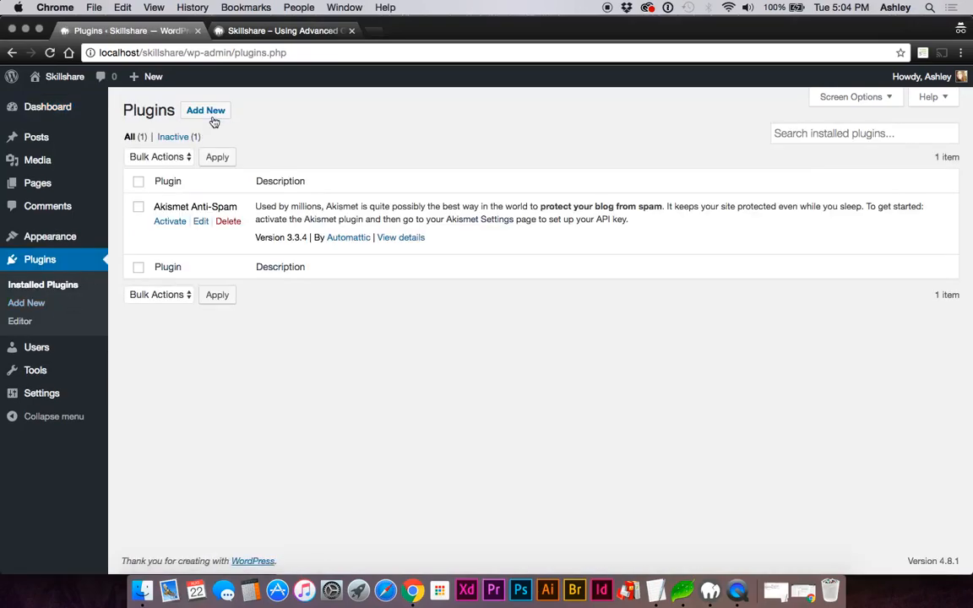
click(206, 110)
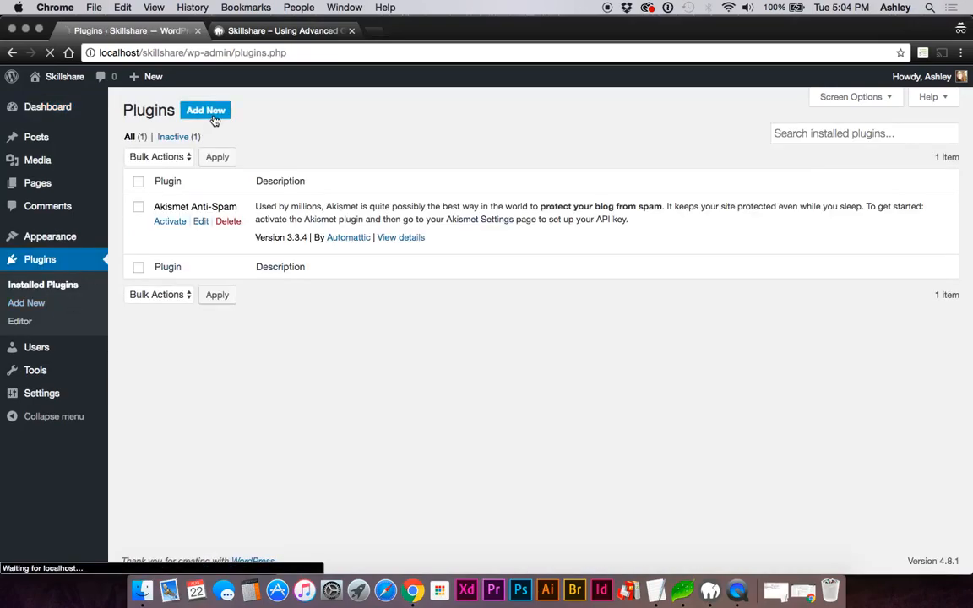
click(206, 110)
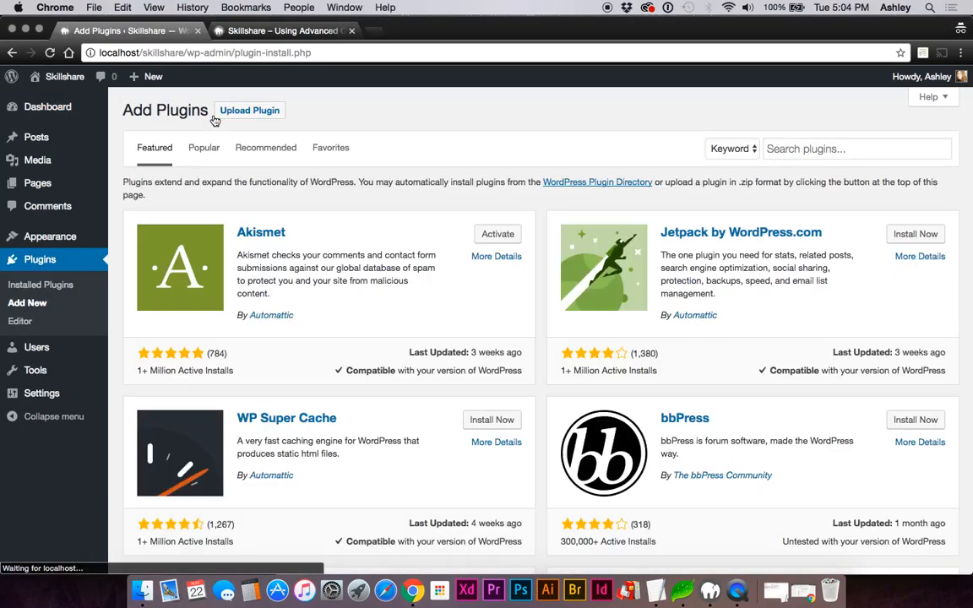
mouse_move(779, 148)
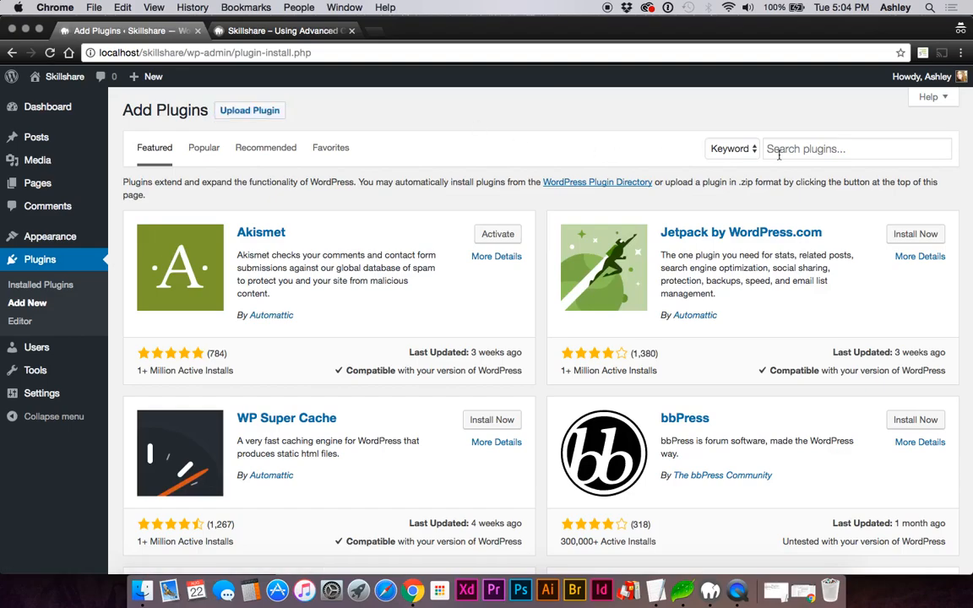
Search the plugin directory for 'adva' to find, install and activate Advanced Custom Fields.
text(adva)
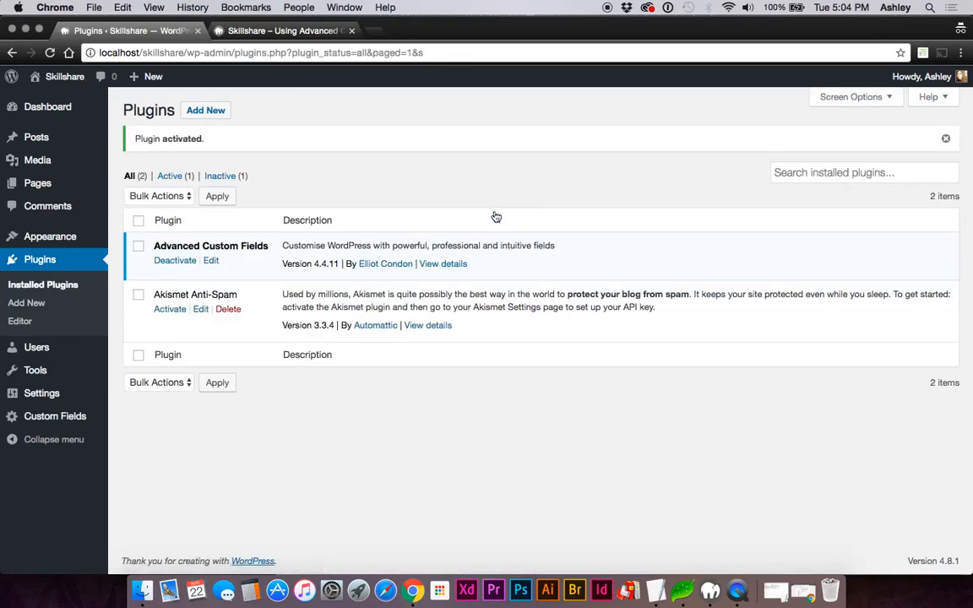
mouse_move(107, 429)
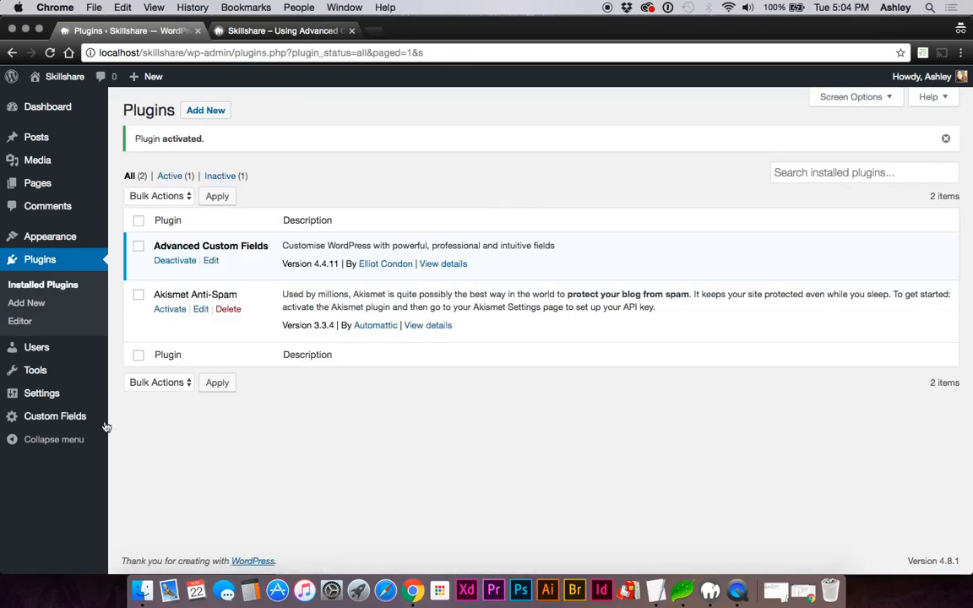
Return to the Add Plugins page from the Plugins list via Add New.
click(54, 416)
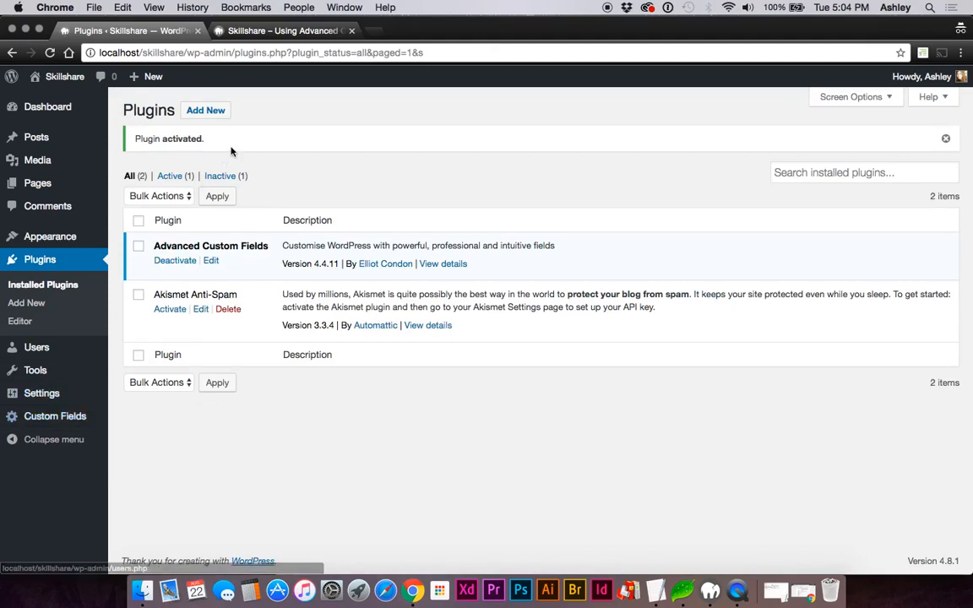
click(206, 110)
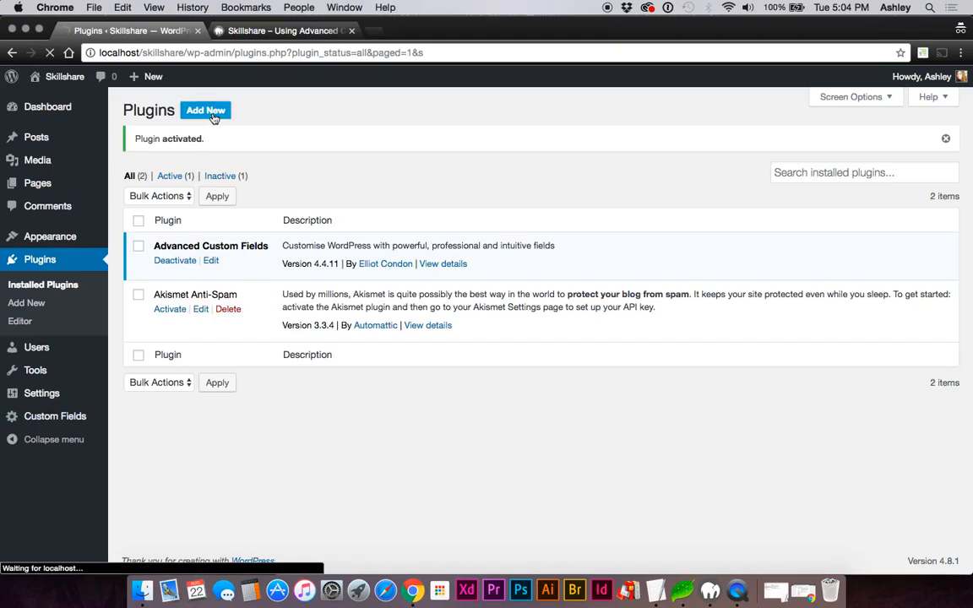
Upload advanced-custom-fields-pro.zip chosen from the computer as the plugin package.
click(206, 110)
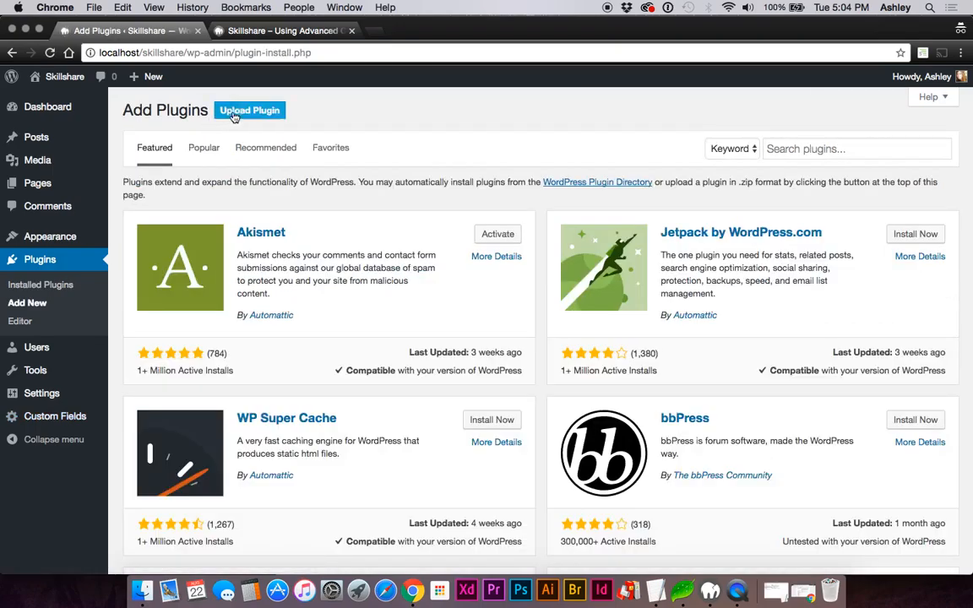
click(250, 110)
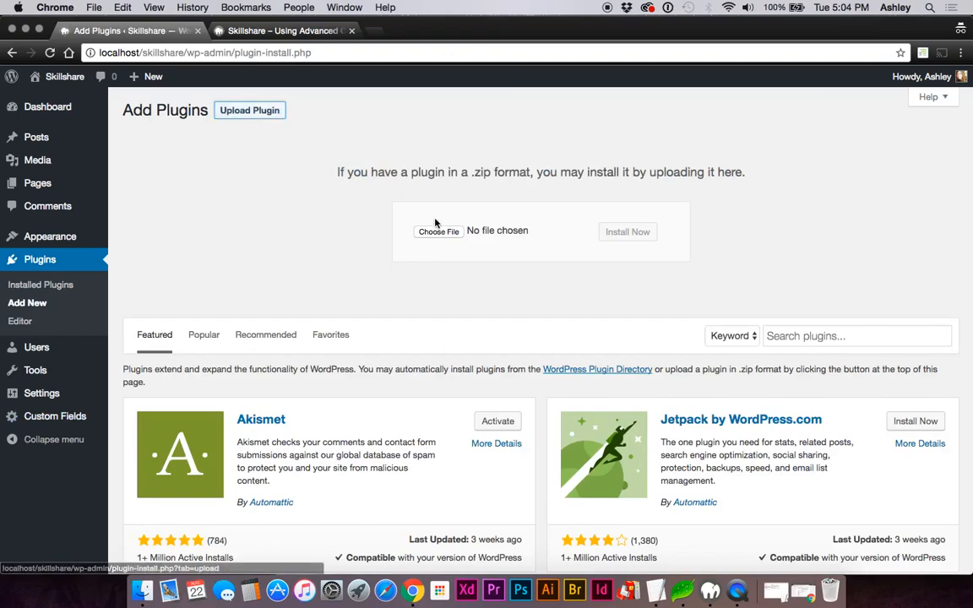
click(439, 230)
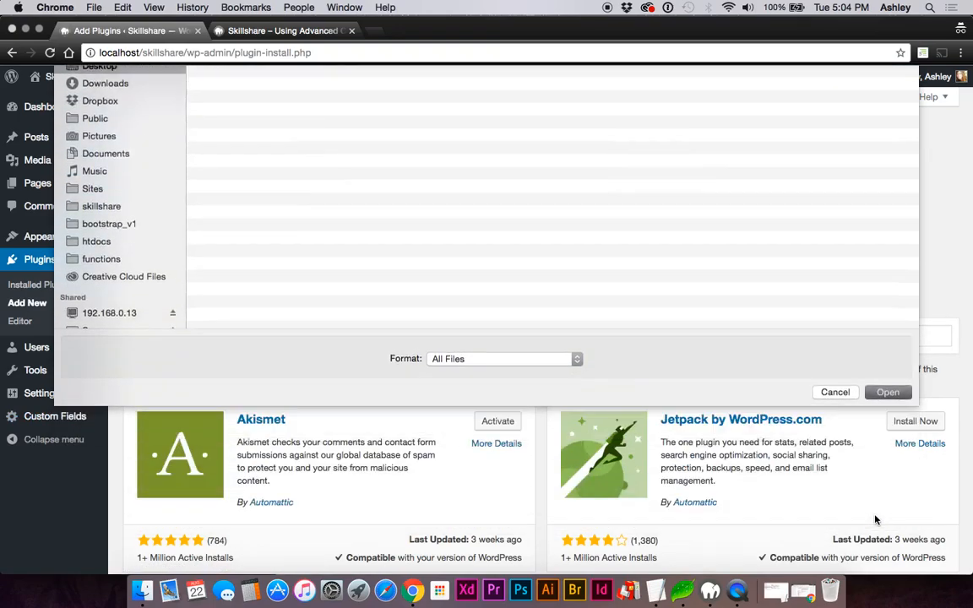
click(888, 392)
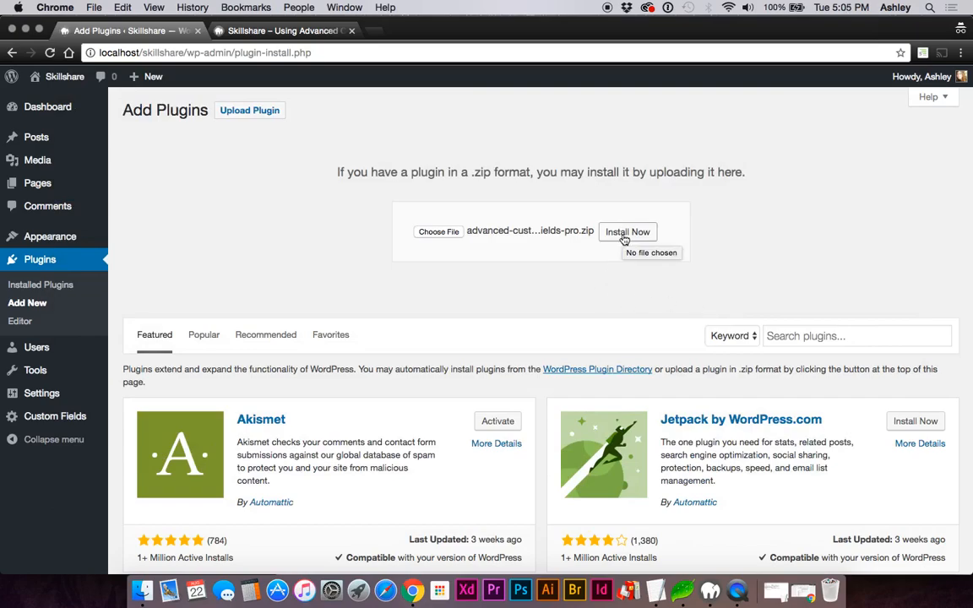
Install the uploaded package and activate Advanced Custom Fields PRO.
click(629, 232)
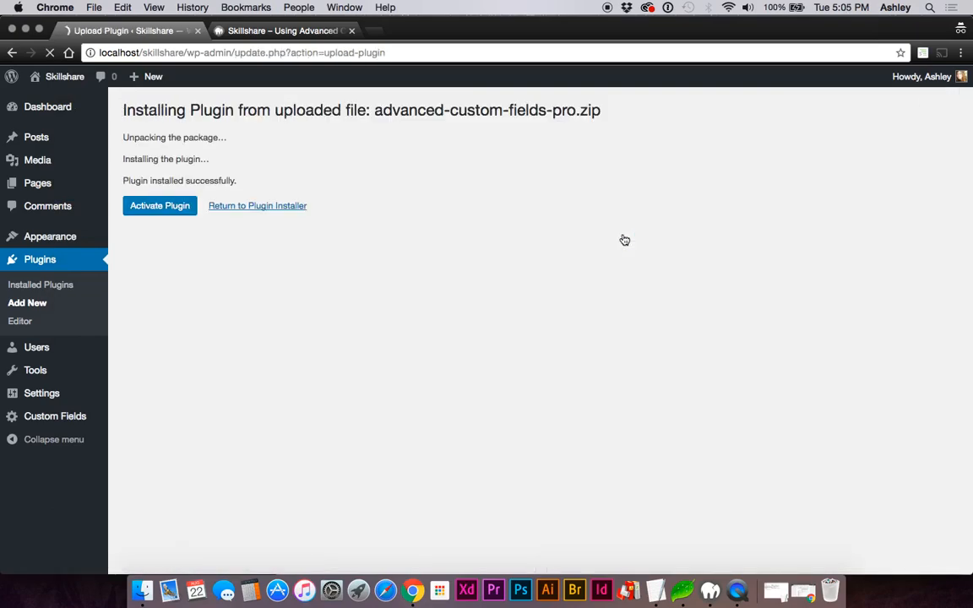
click(159, 206)
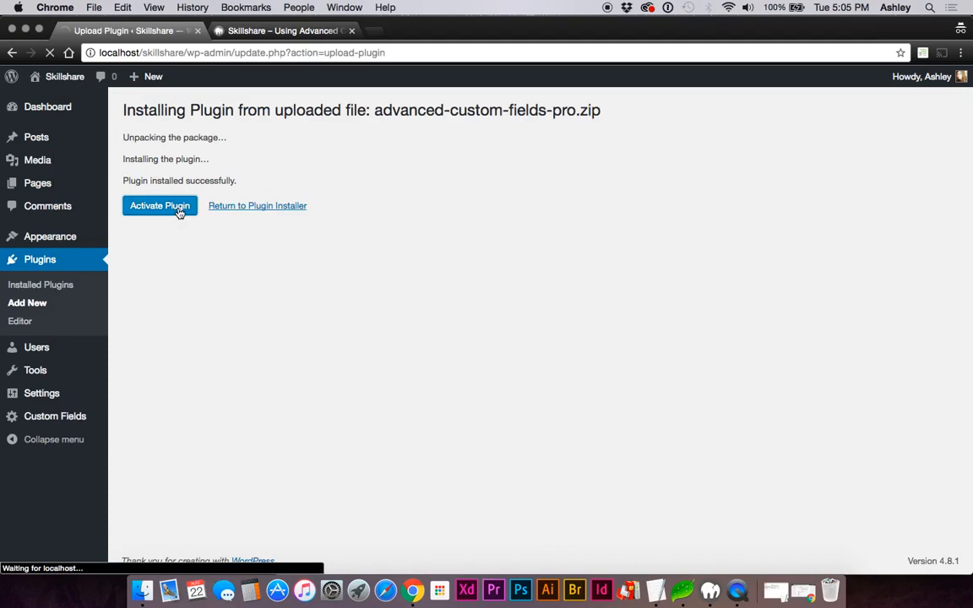
click(159, 206)
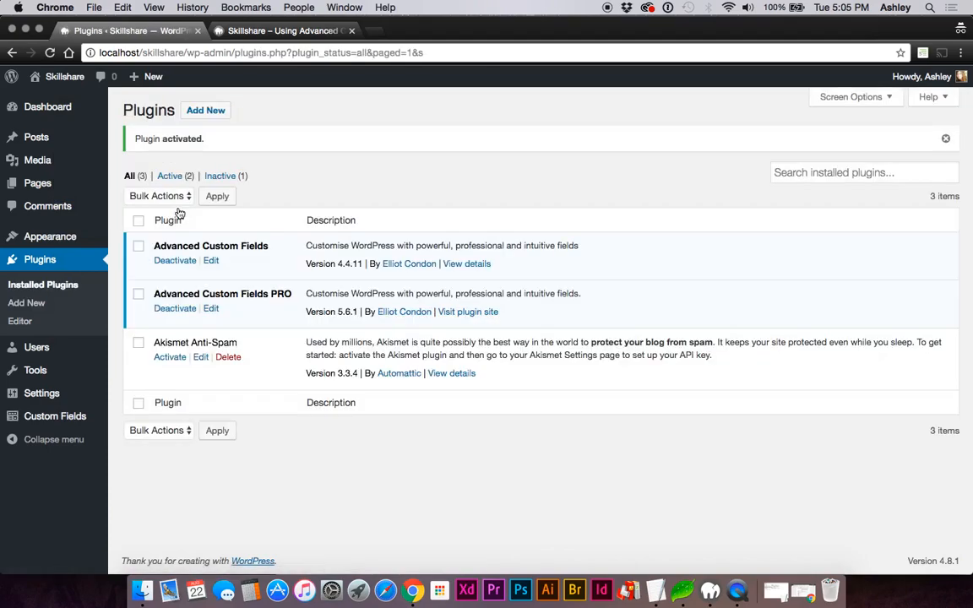
mouse_move(178, 291)
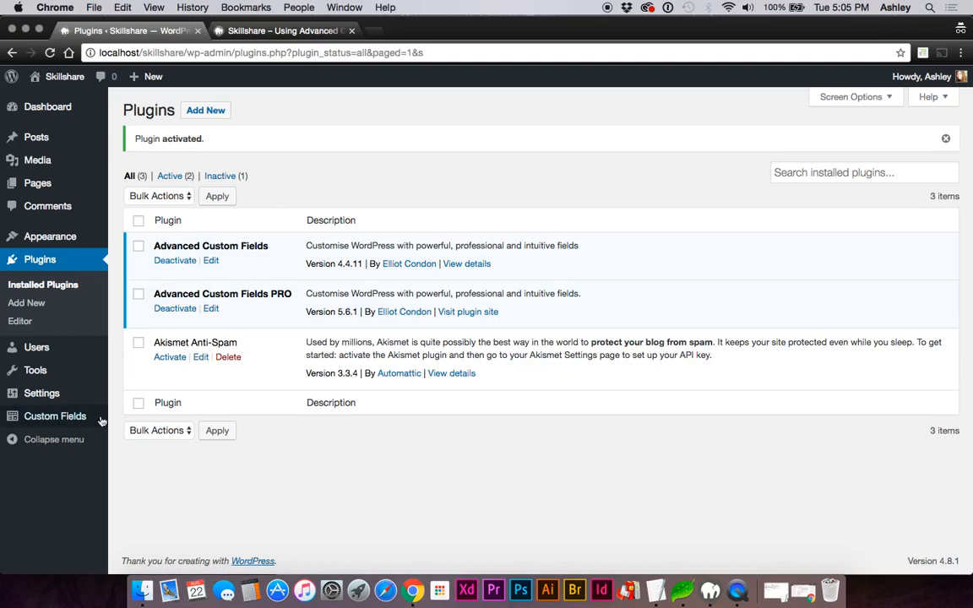
Open the Custom Fields admin menu added by the ACF plugins.
click(135, 473)
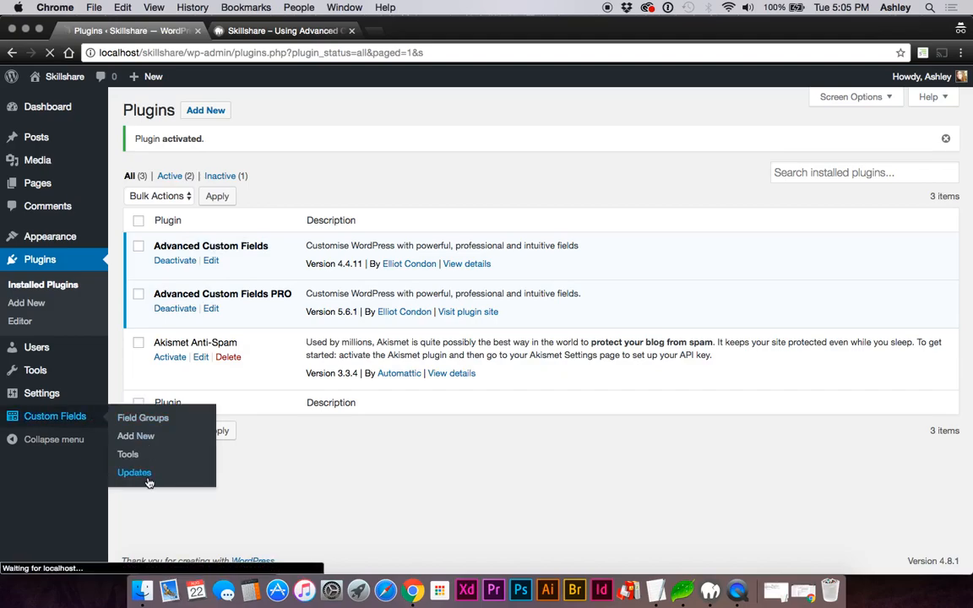